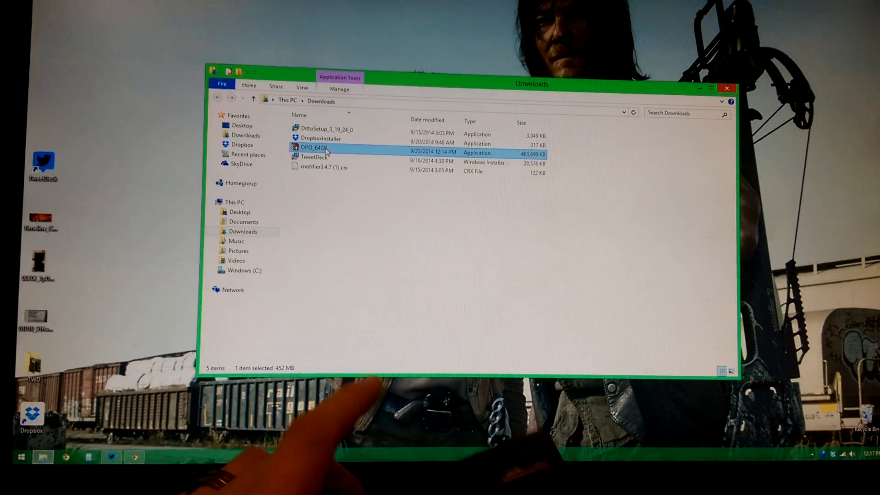
mouse_move(318, 148)
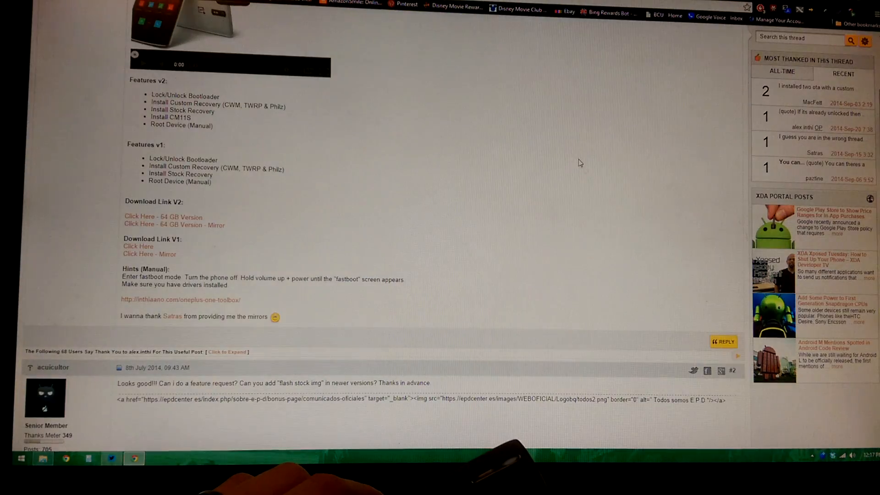
- Extract the OPO_64GB archive to a new 1Plus folder on the Desktop
scroll("up", 3)
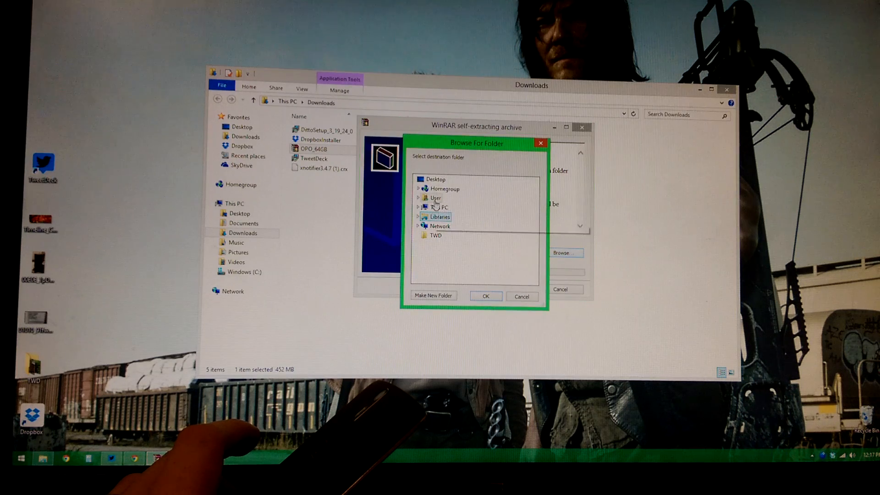
left_click(435, 179)
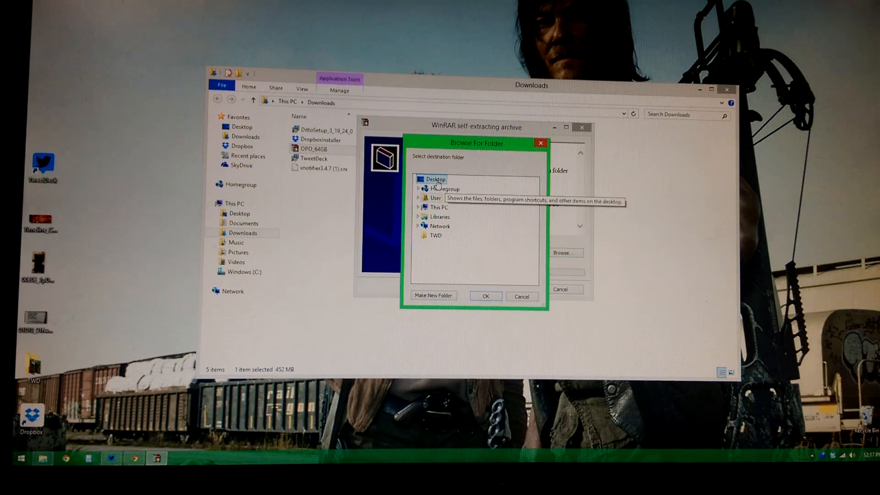
left_click(433, 296)
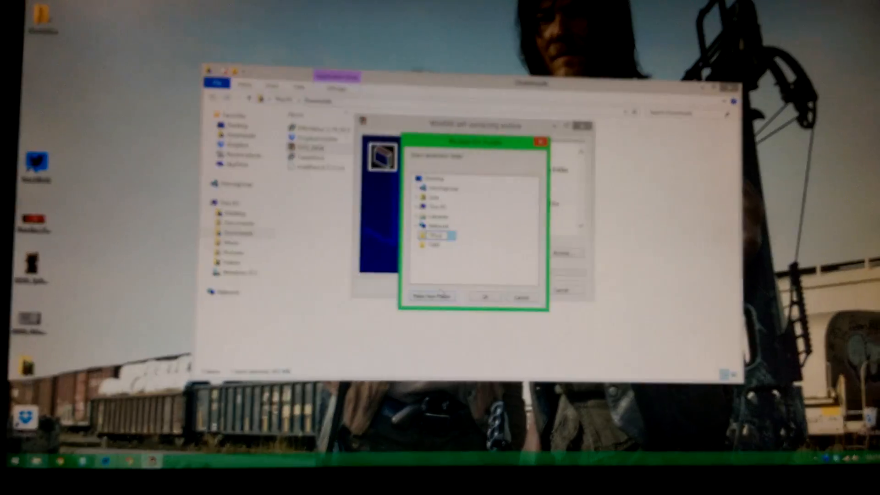
left_click(489, 296)
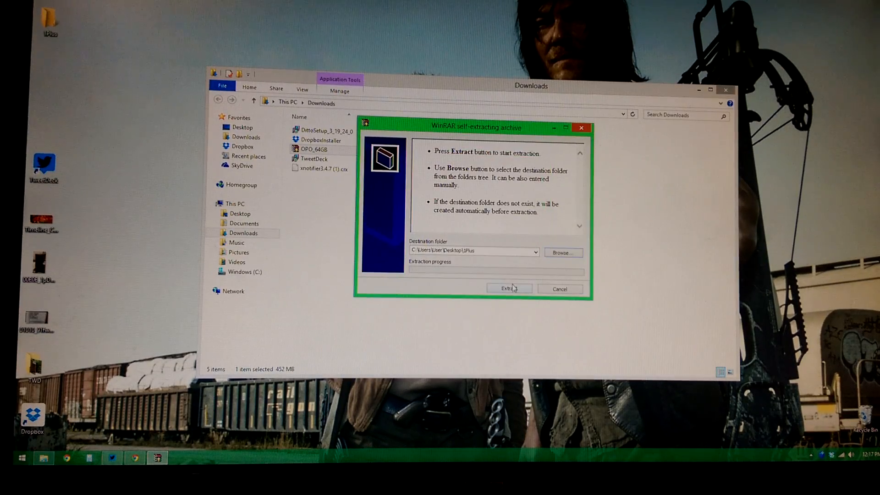
left_click(508, 289)
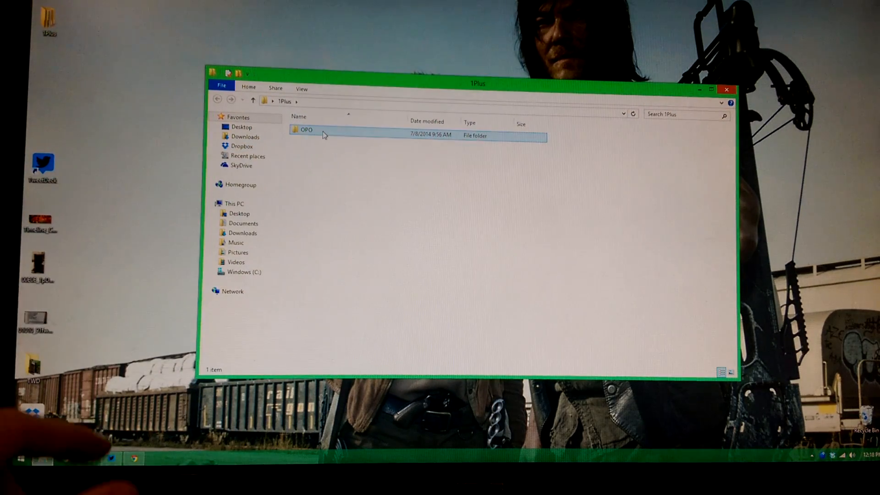
- Run OPO_Toolbox from the OPO folder as administrator
double_click(306, 129)
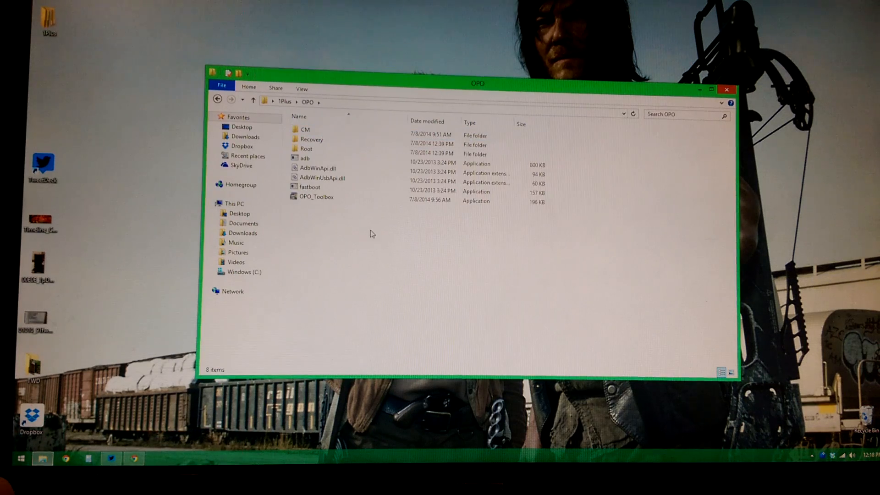
right_click(315, 196)
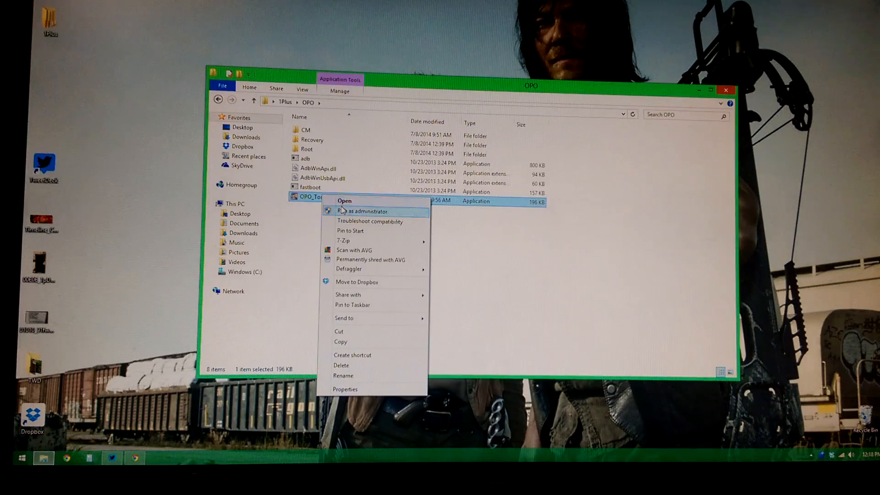
left_click(344, 201)
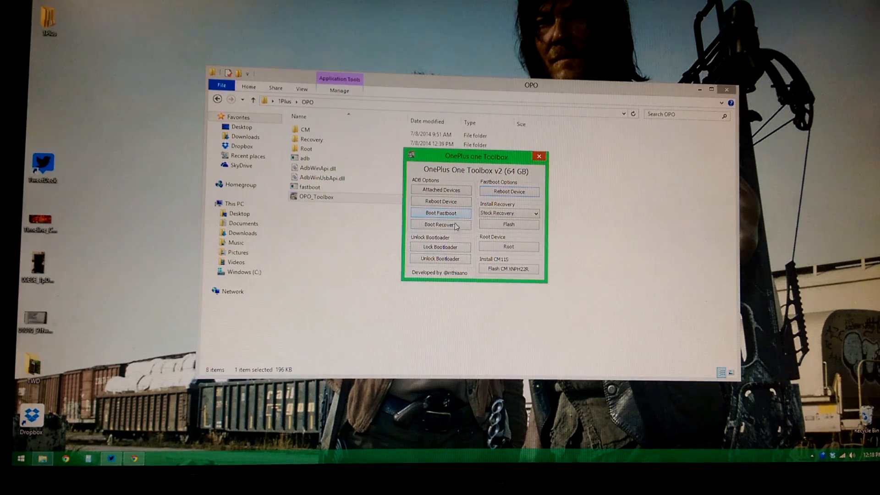
mouse_move(507, 192)
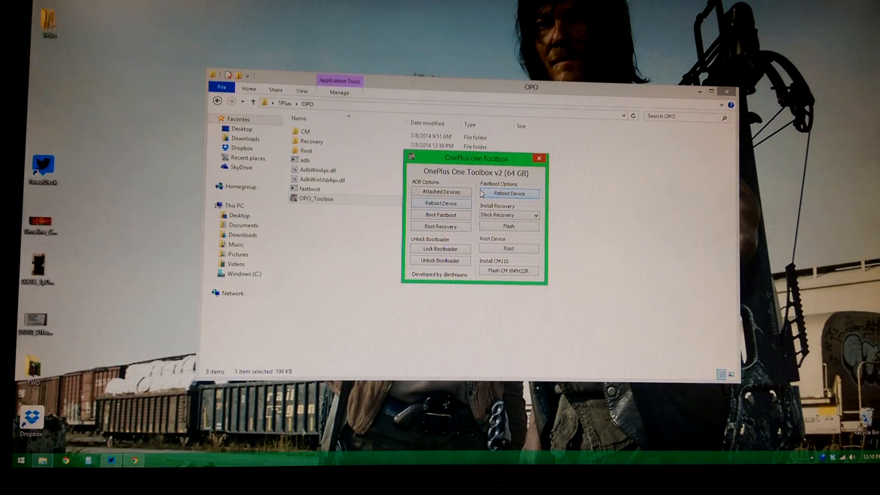
- Check Attached Devices for the phone and dismiss the driver warning
left_click(440, 192)
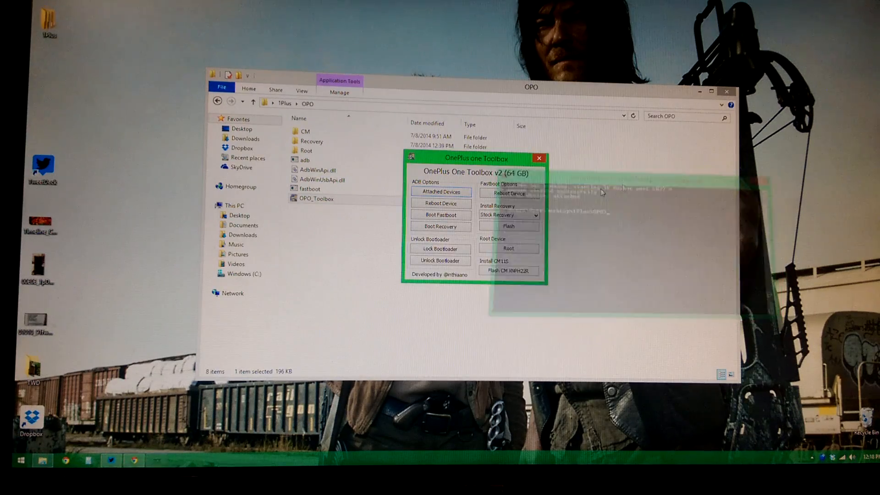
left_click(441, 192)
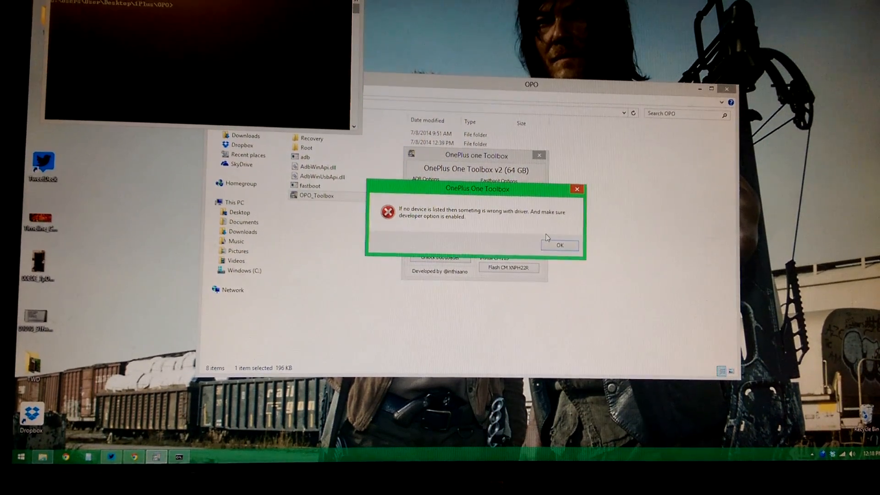
left_click(559, 246)
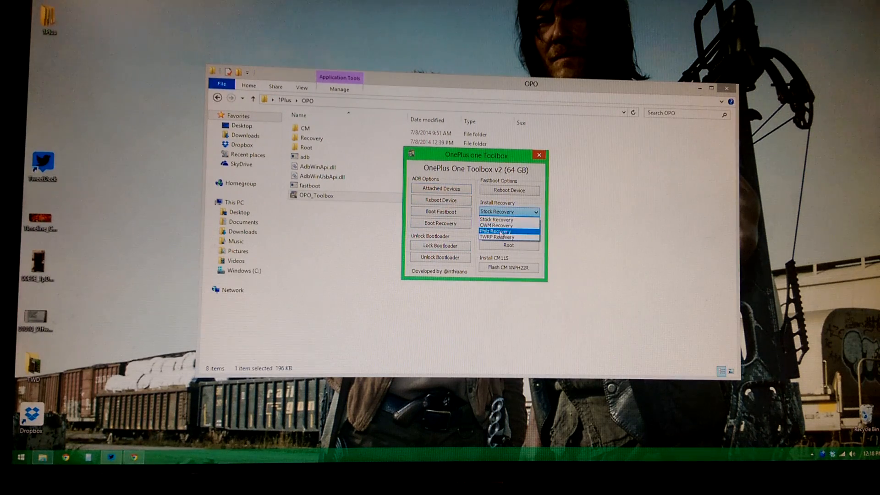
- Choose TWRP Recovery under Install Recovery and dismiss the fastboot-mode reminder
left_click(509, 236)
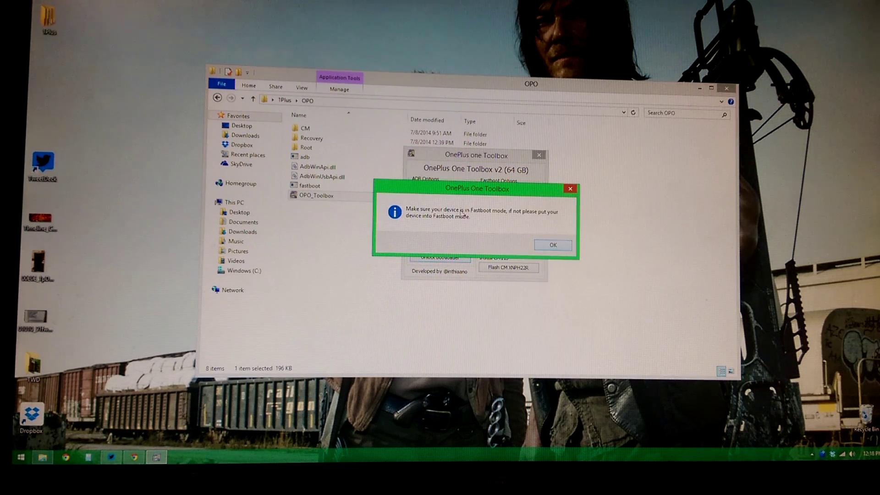
left_click(551, 245)
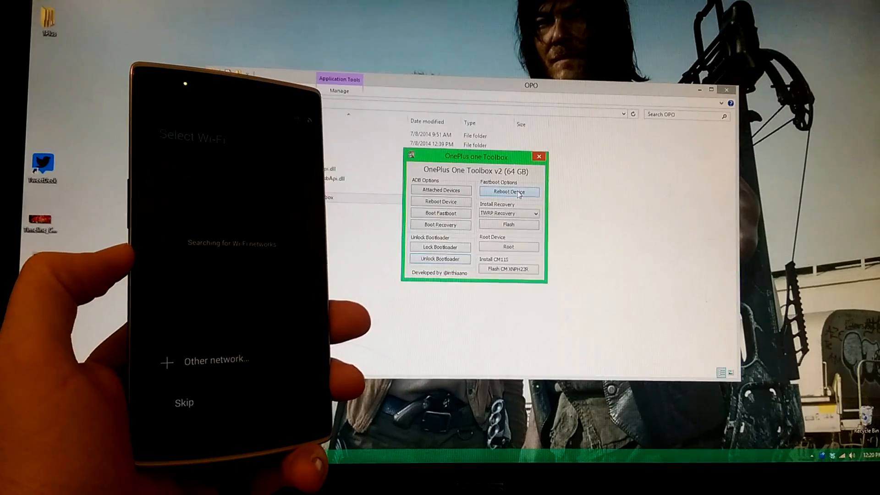
- Reboot the device from Fastboot Options and close the fastboot-mode reminder
left_click(509, 192)
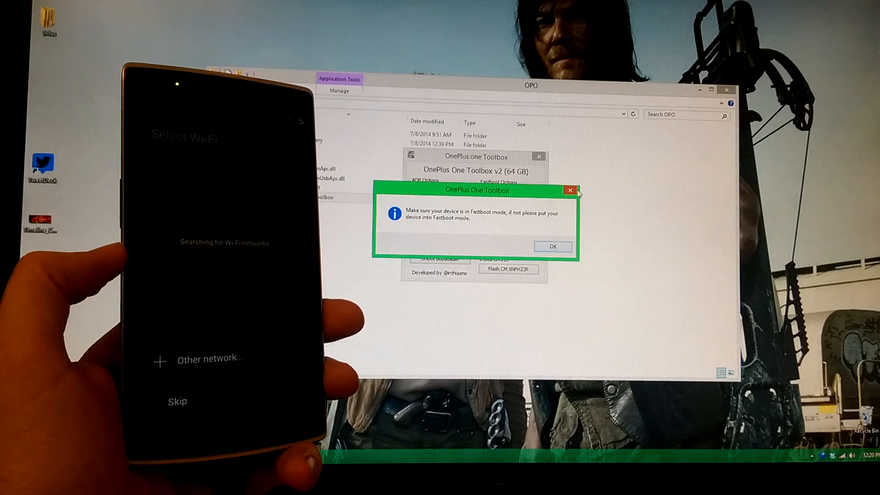
left_click(552, 247)
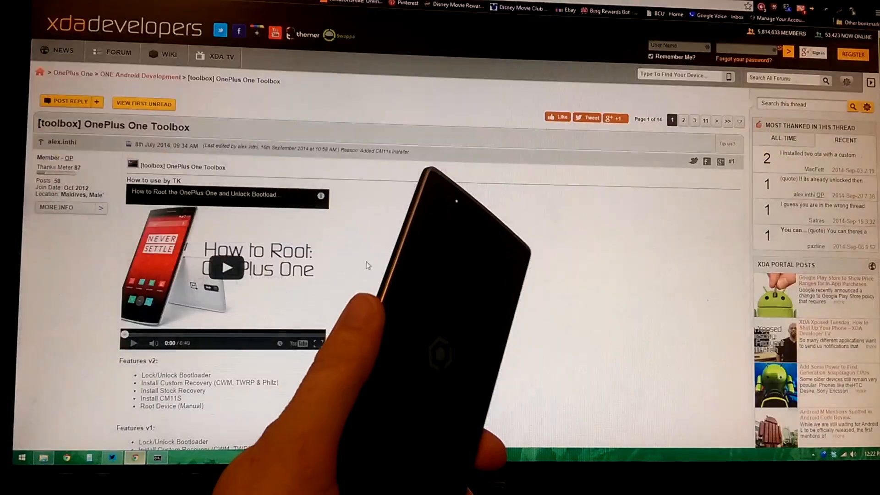
- Scroll the toolbox thread to the Hints (Manual) section on entering fastboot mode
scroll("down", 3)
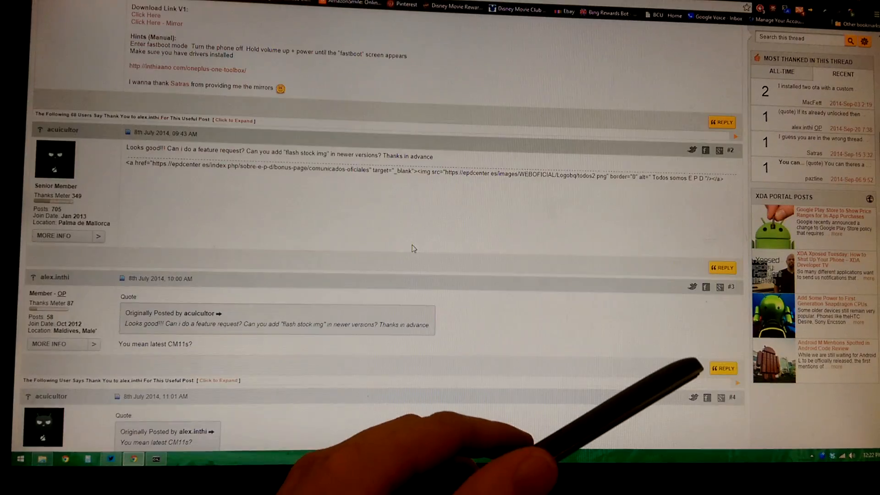
scroll("up", 3)
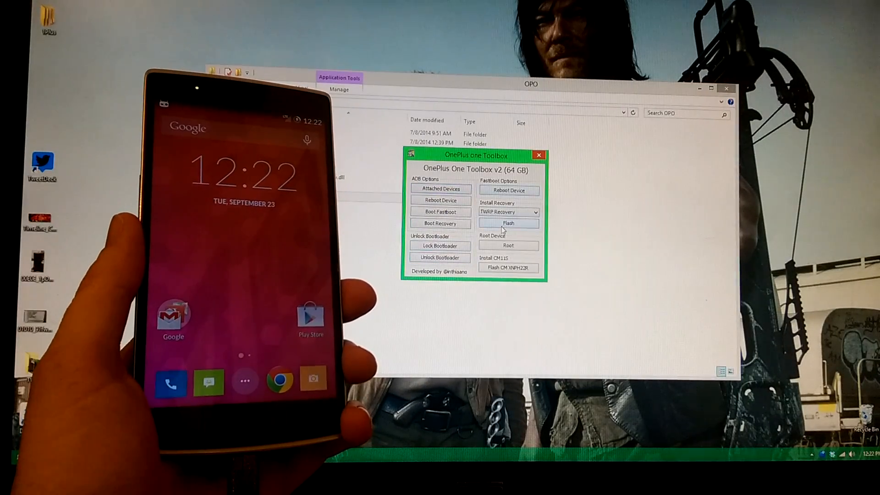
- Flash TWRP Recovery, acknowledge the notice, and close the cmd window waiting for device
left_click(507, 223)
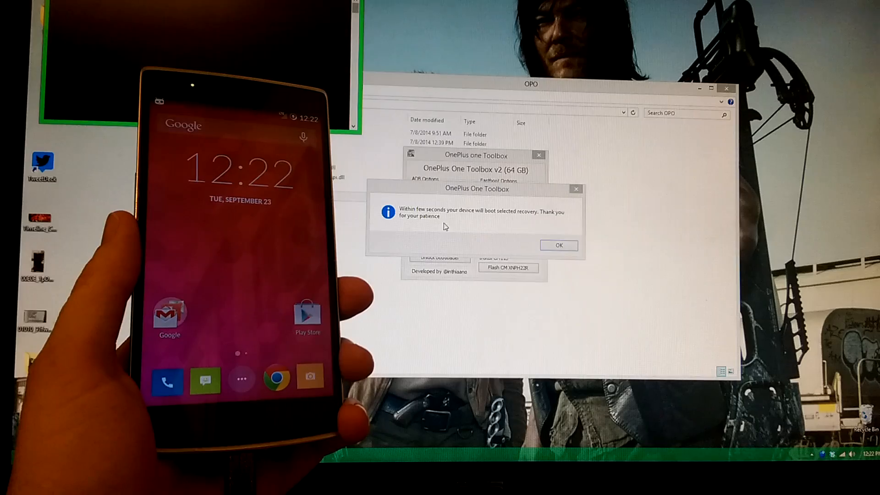
left_click(558, 245)
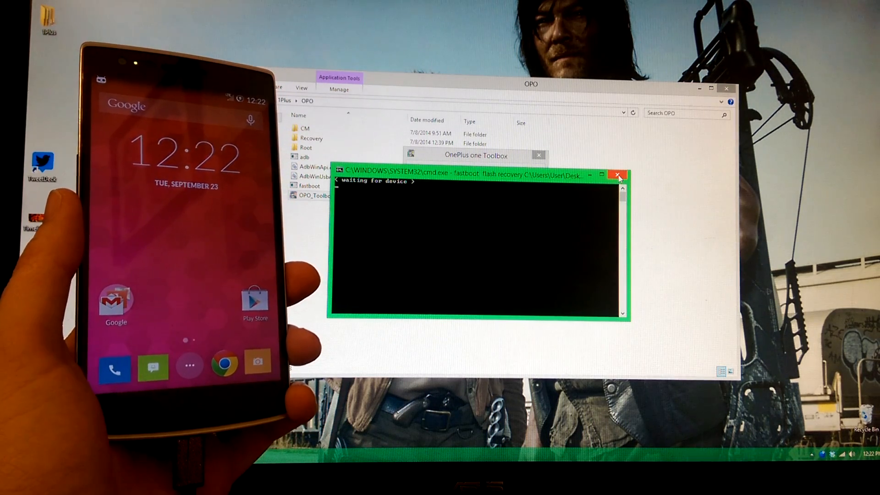
left_click(619, 174)
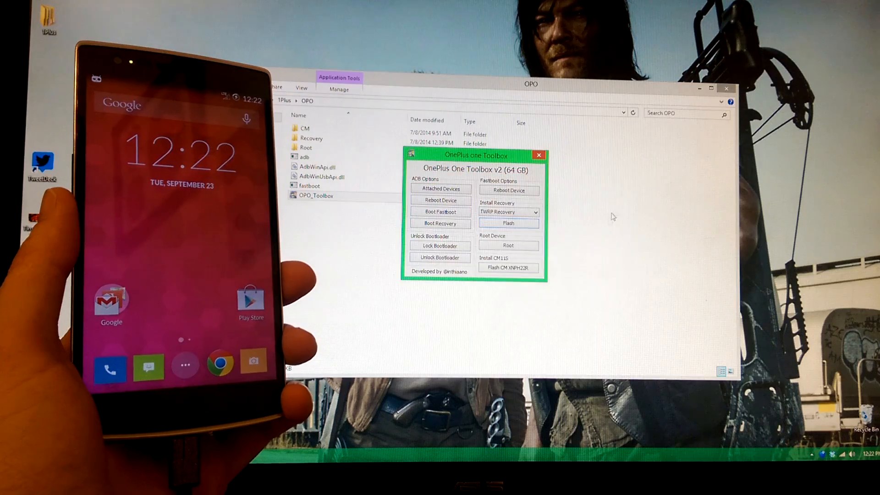